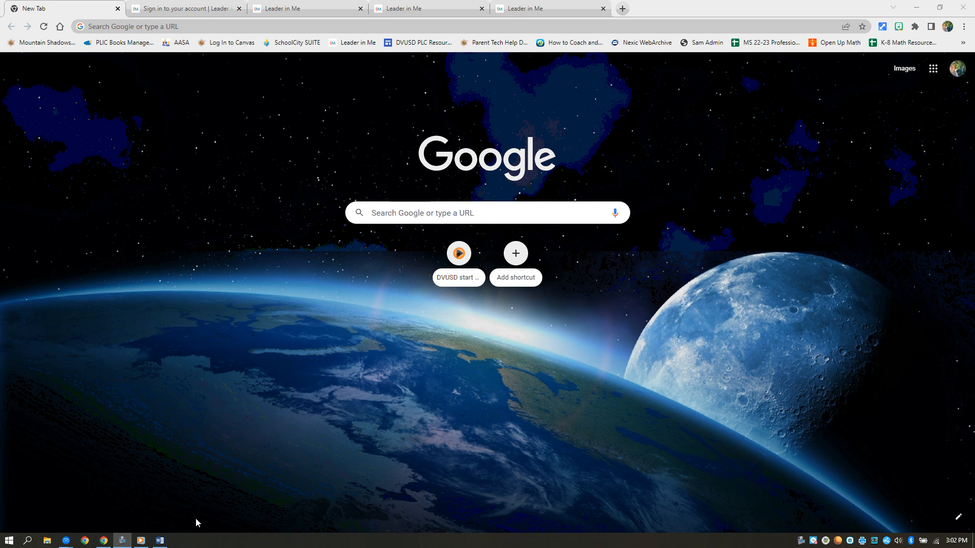
{"action": "mouse_move", "coordinate": [218, 511]}
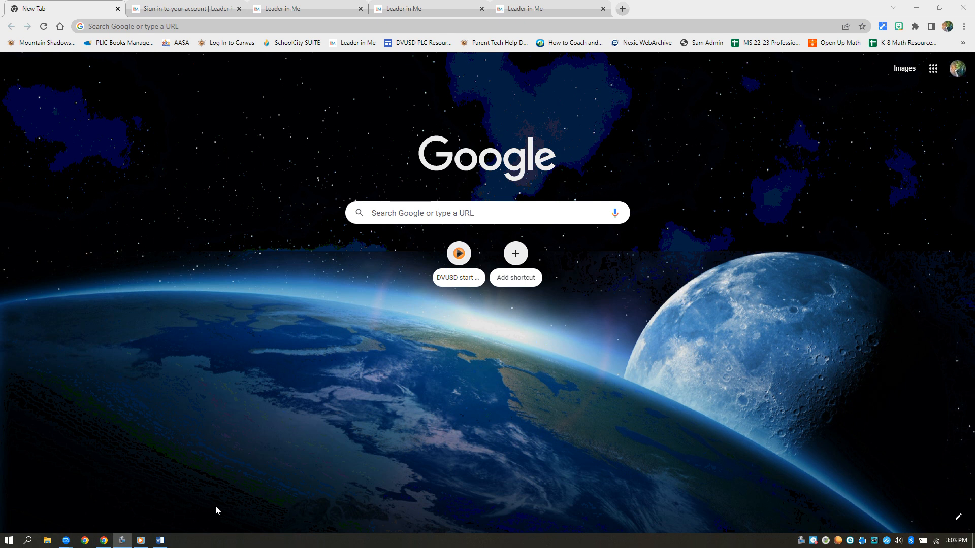
{"action": "mouse_move", "coordinate": [233, 471]}
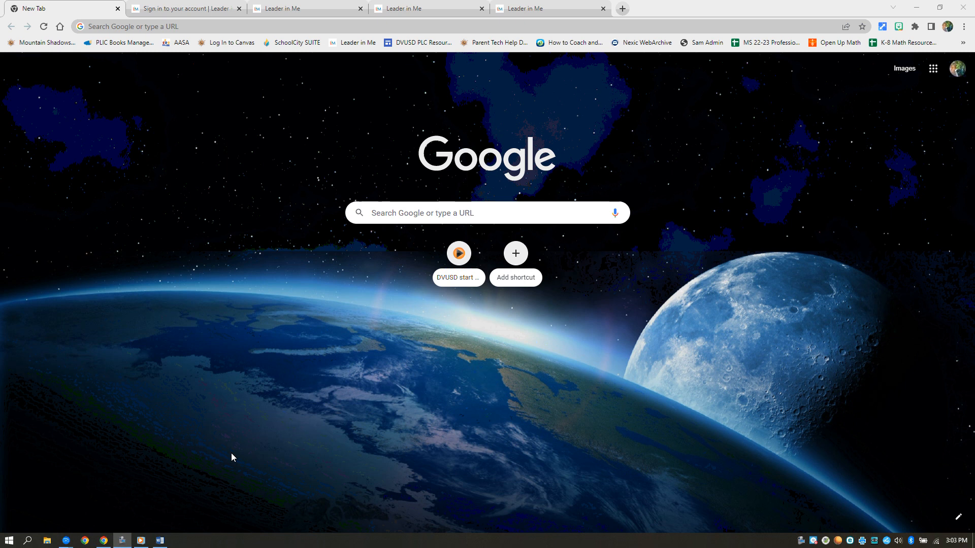
Switch to the Chrome tab showing the filled-in Leader in Me sign-in page
{"action": "left_click", "coordinate": [187, 8]}
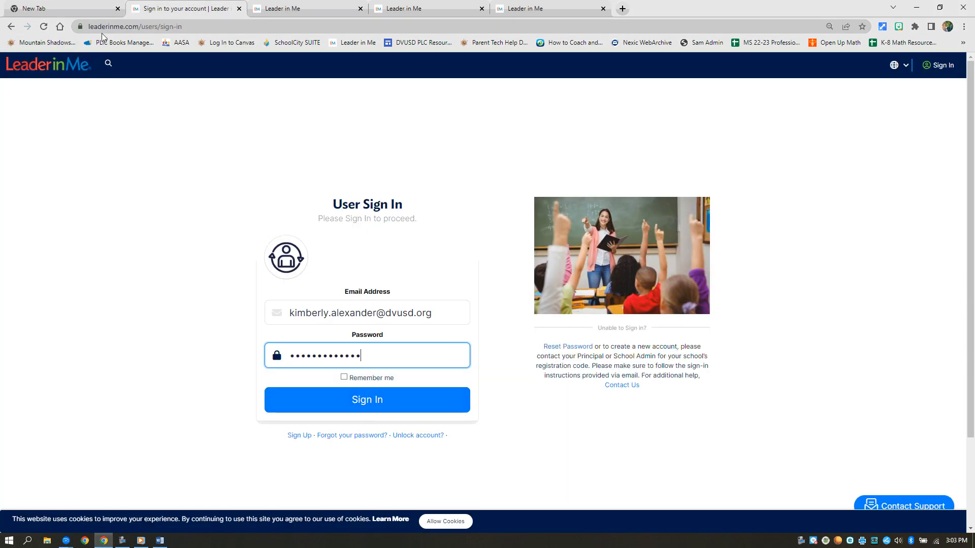
{"action": "mouse_move", "coordinate": [281, 530]}
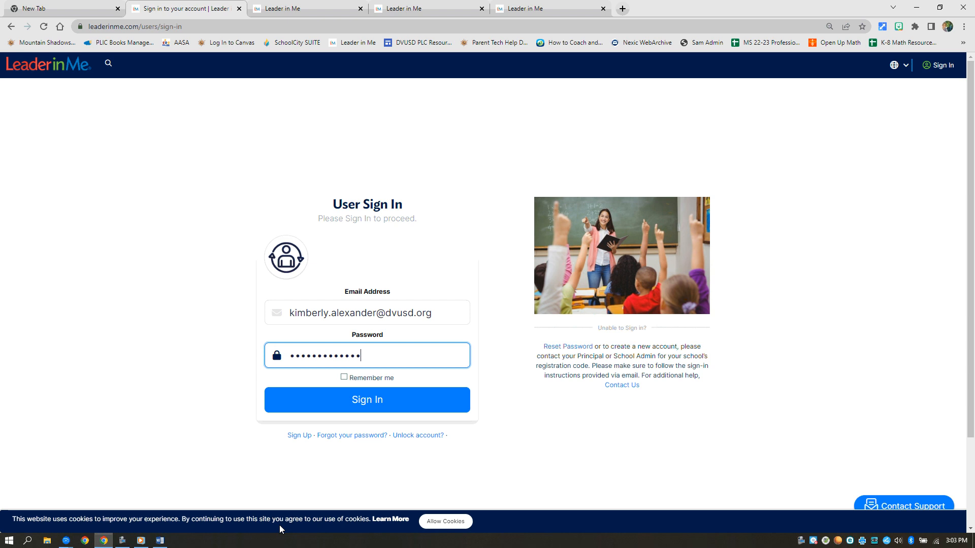
Switch to the Word document with the 6th Grade 2023-2024 Quarter 1 lesson schedule
{"action": "left_click", "coordinate": [160, 540]}
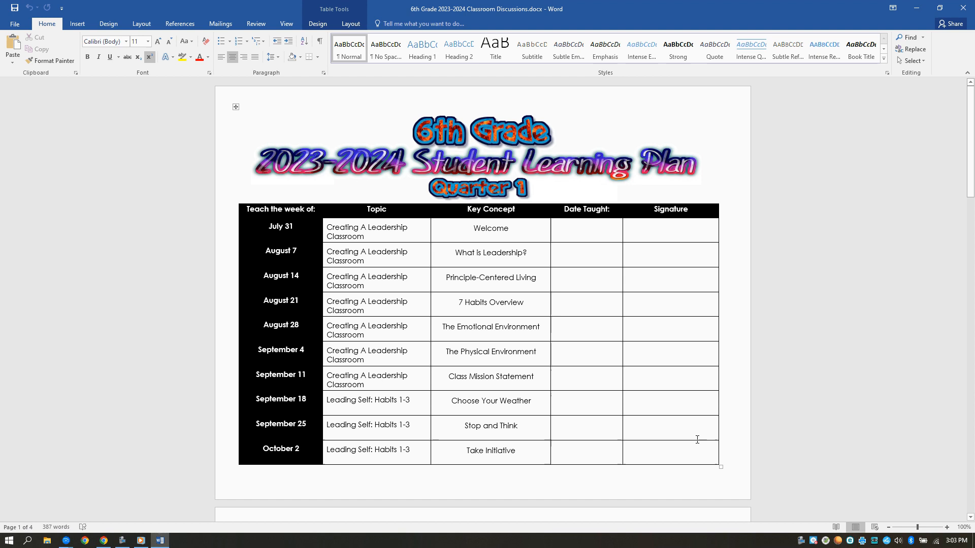
{"action": "mouse_move", "coordinate": [696, 452]}
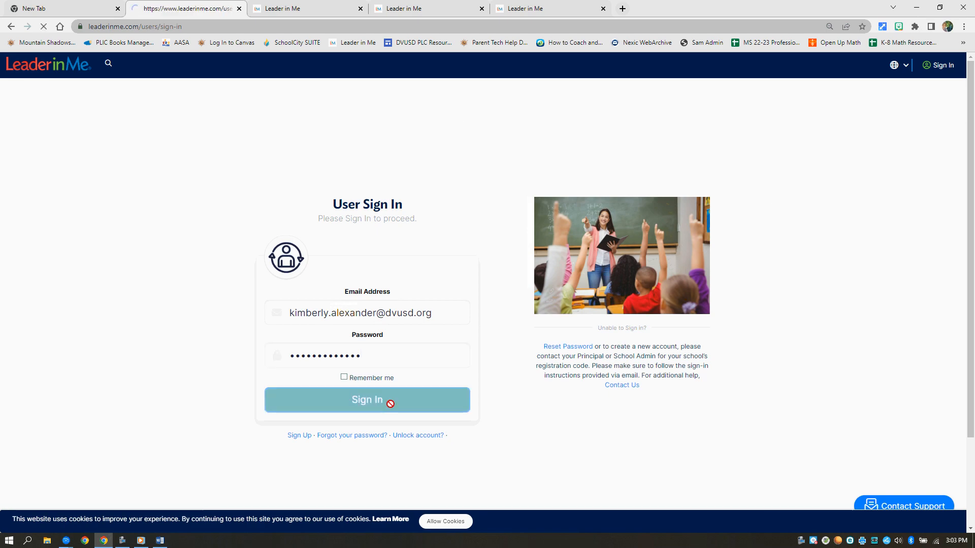
Sign in to Leader in Me, re-entering the password after the first attempt fails
{"action": "left_click", "coordinate": [367, 400]}
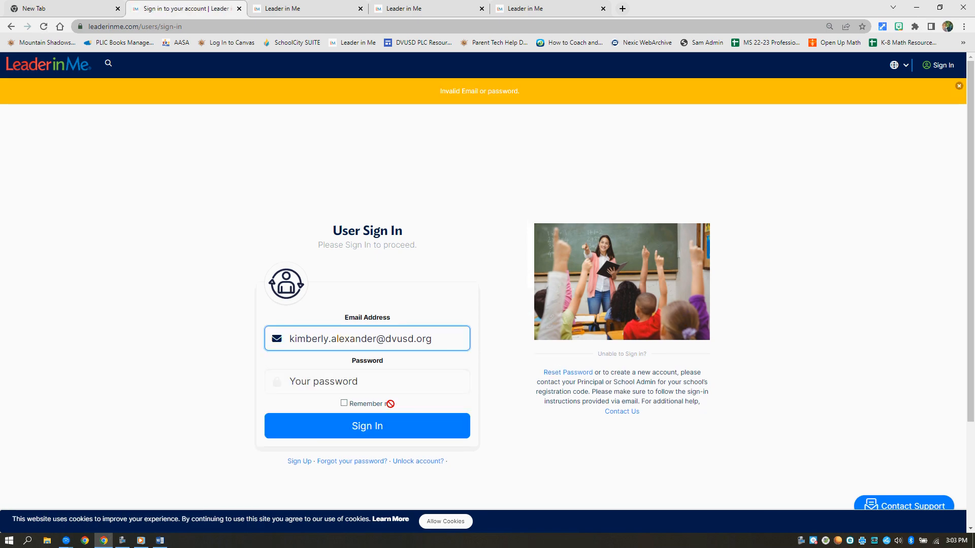
{"action": "left_click", "coordinate": [367, 382]}
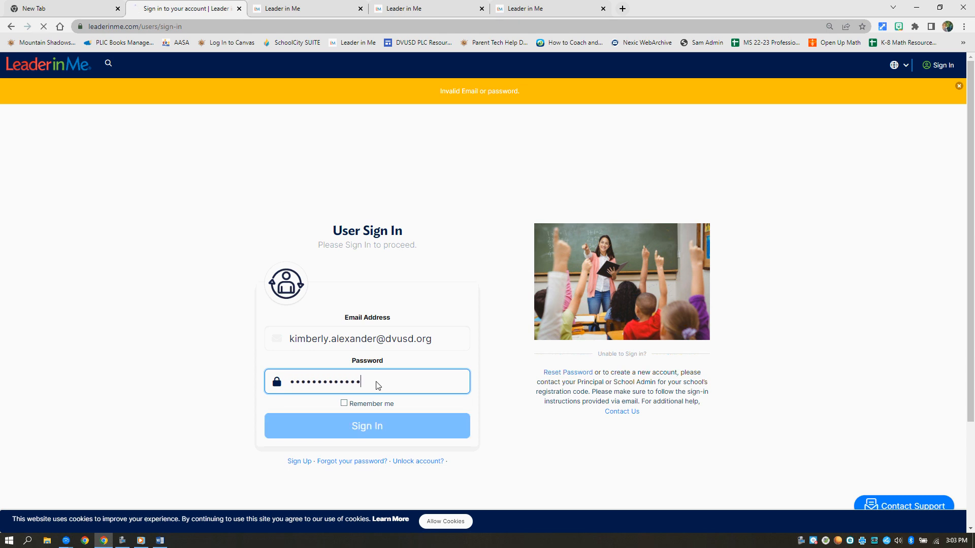
{"action": "left_click", "coordinate": [367, 426]}
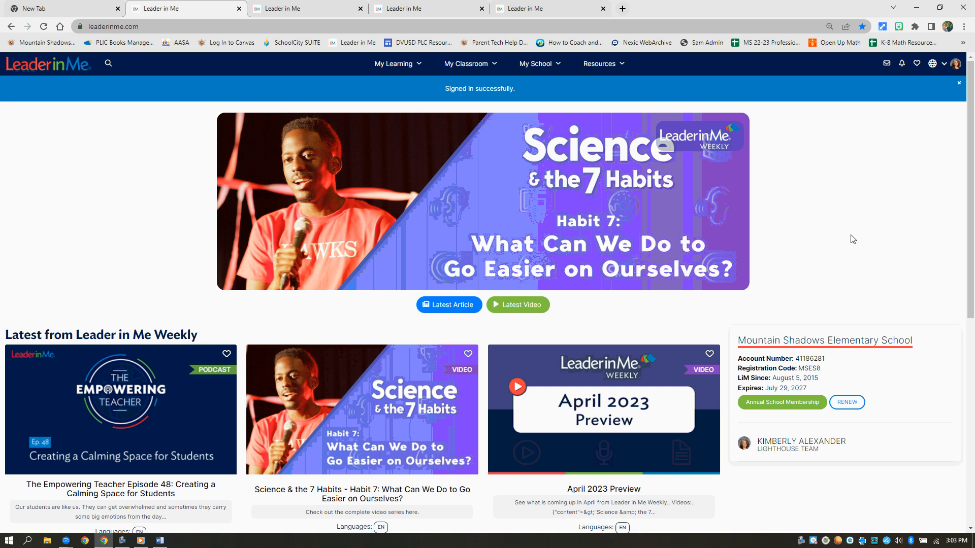
Go to Resources > Featured Collections > Direct Lessons > Elementary - Leadership Guides
{"action": "left_click", "coordinate": [599, 63]}
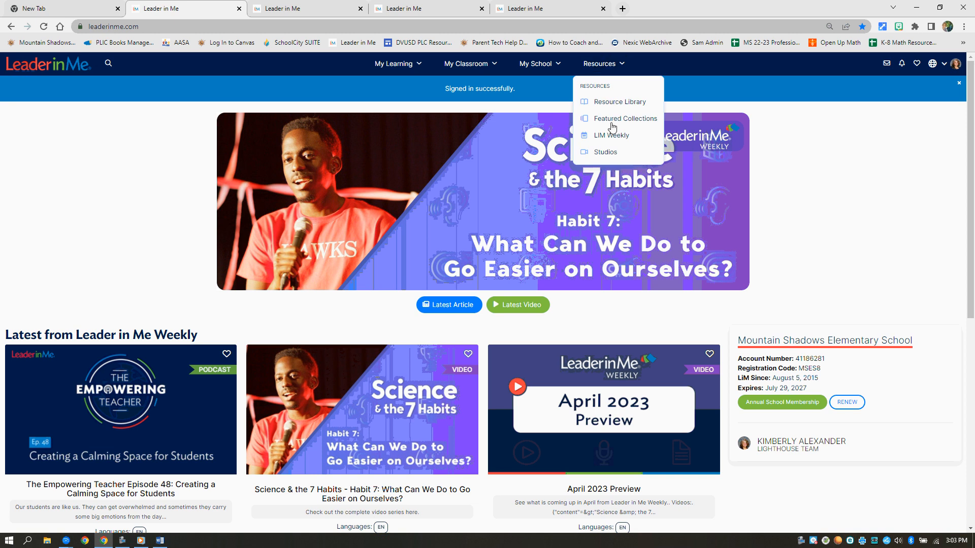
{"action": "left_click", "coordinate": [625, 119]}
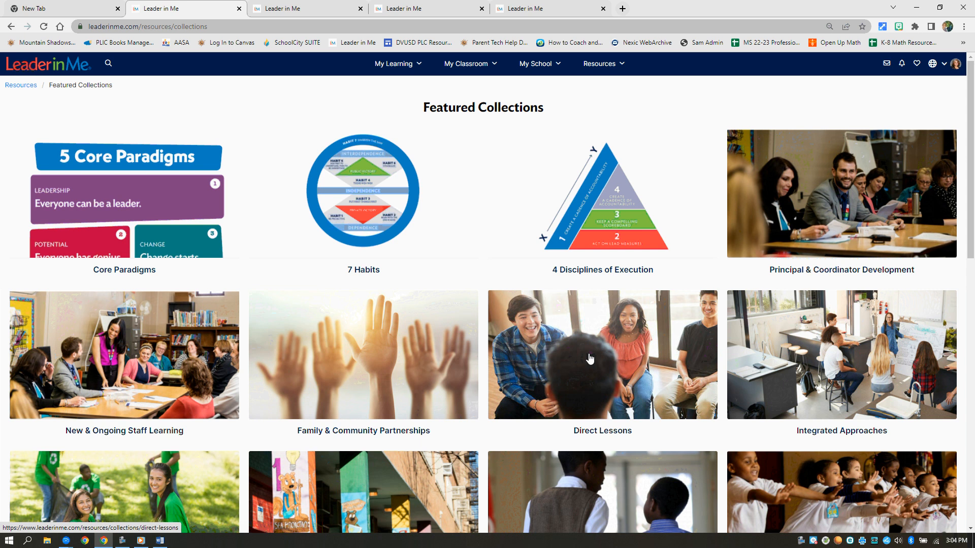
{"action": "left_click", "coordinate": [590, 359]}
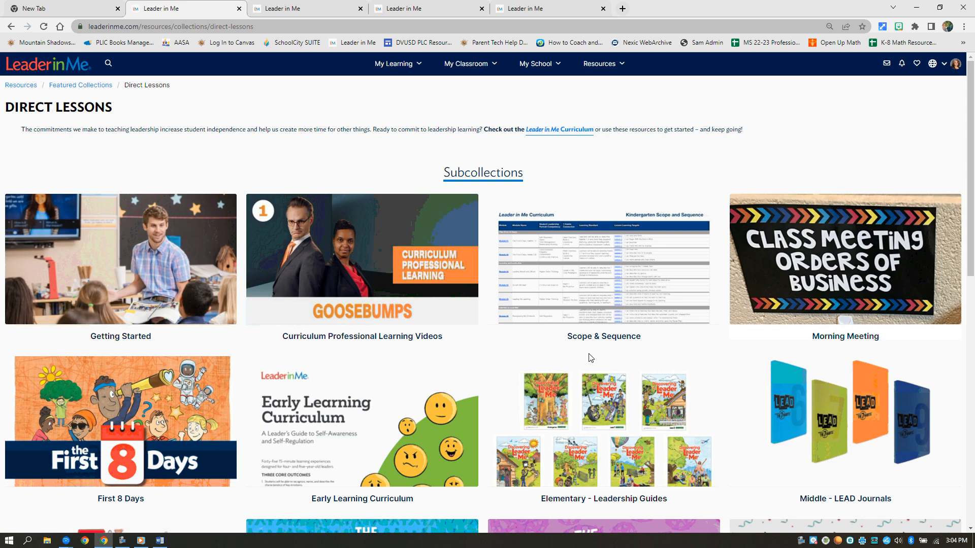
{"action": "mouse_move", "coordinate": [596, 417]}
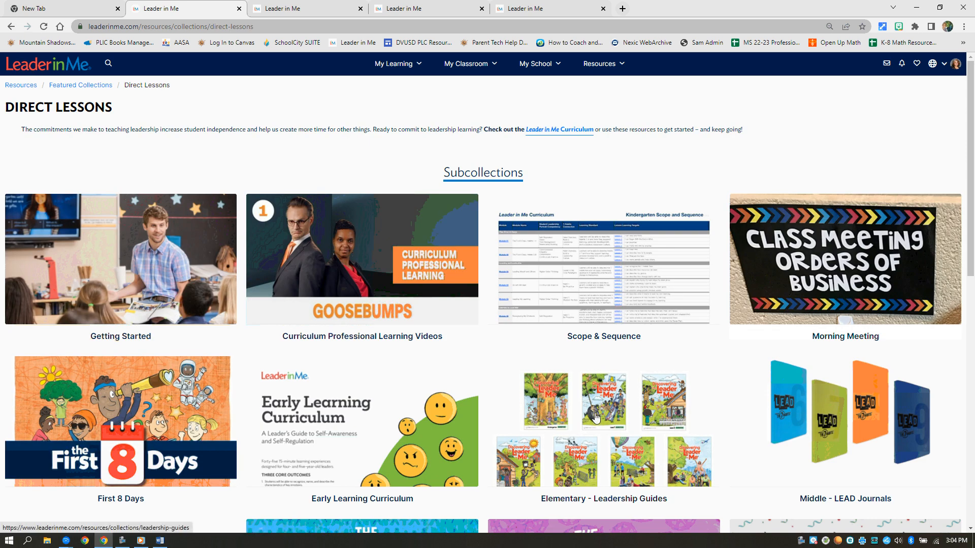
{"action": "left_click", "coordinate": [604, 402]}
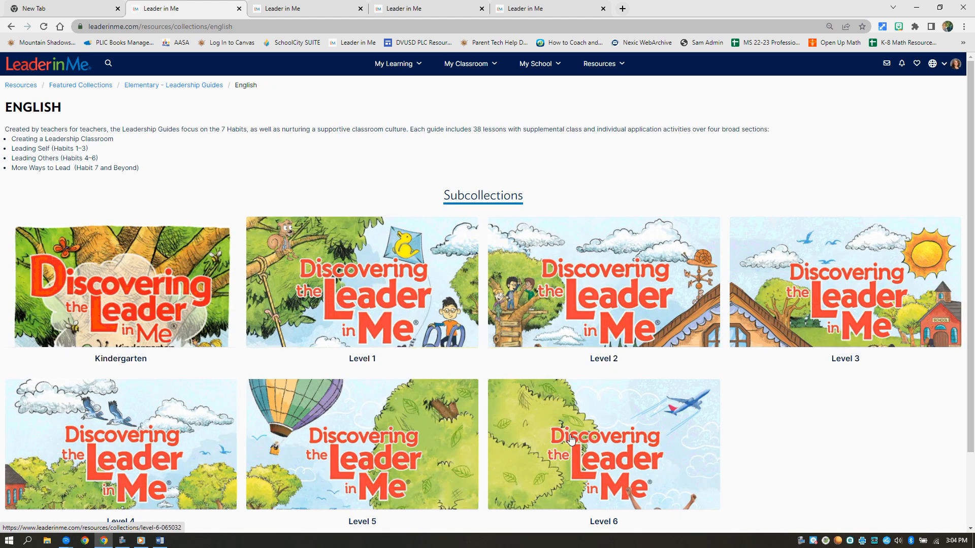
{"action": "mouse_move", "coordinate": [654, 464]}
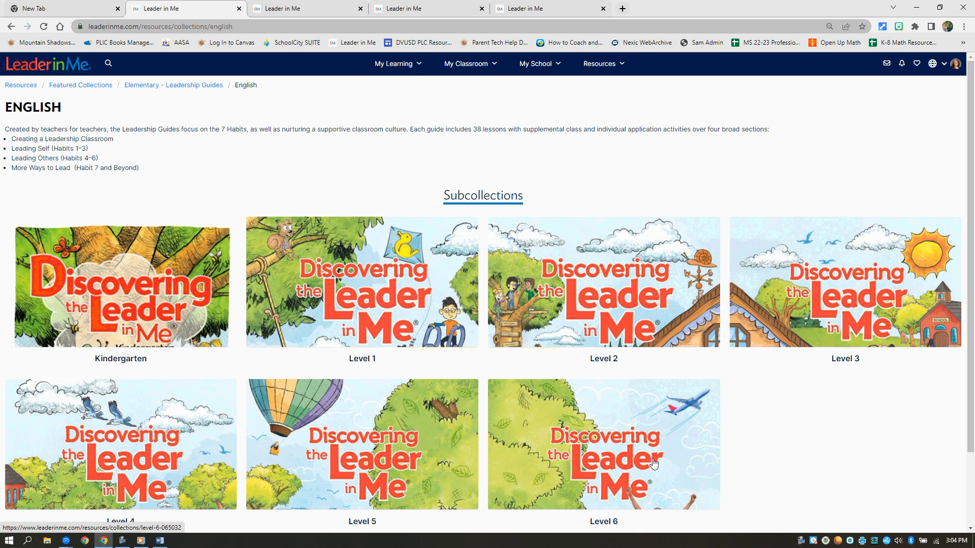
{"action": "mouse_move", "coordinate": [606, 433]}
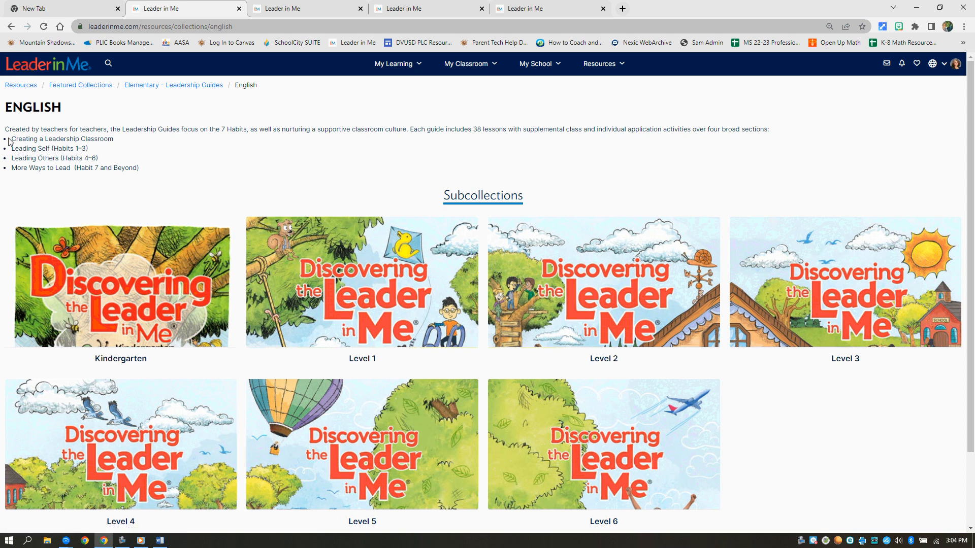
{"action": "mouse_move", "coordinate": [80, 141]}
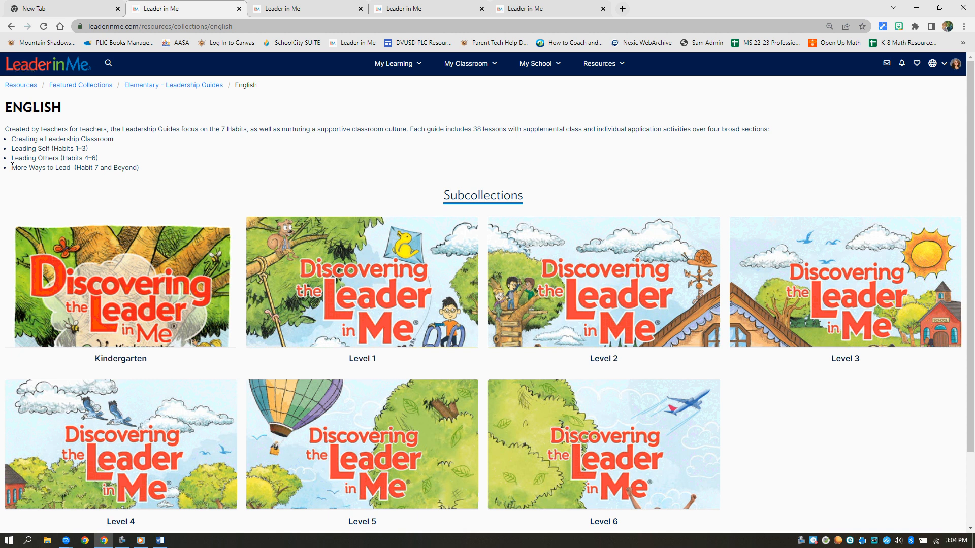
{"action": "mouse_move", "coordinate": [17, 171]}
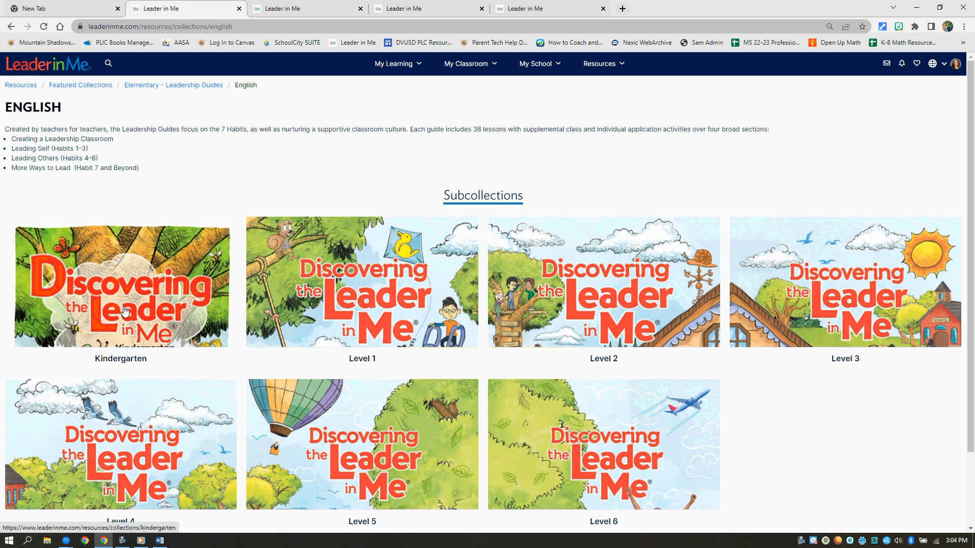
{"action": "mouse_move", "coordinate": [129, 314]}
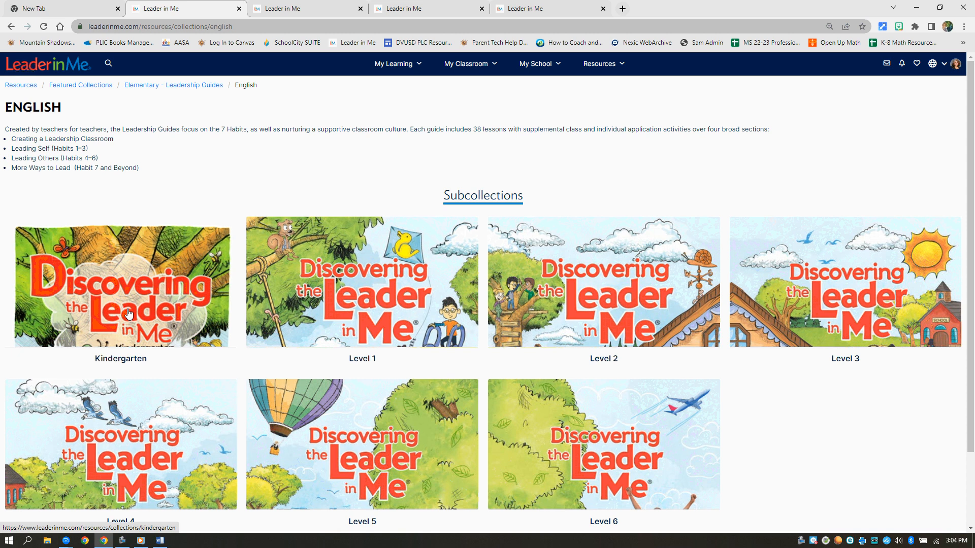
{"action": "mouse_move", "coordinate": [391, 472]}
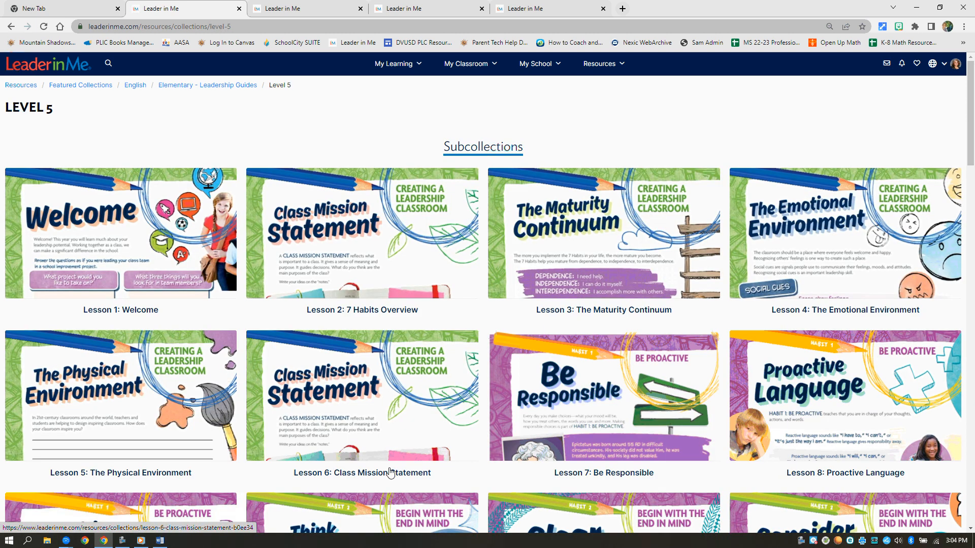
{"action": "mouse_move", "coordinate": [370, 450]}
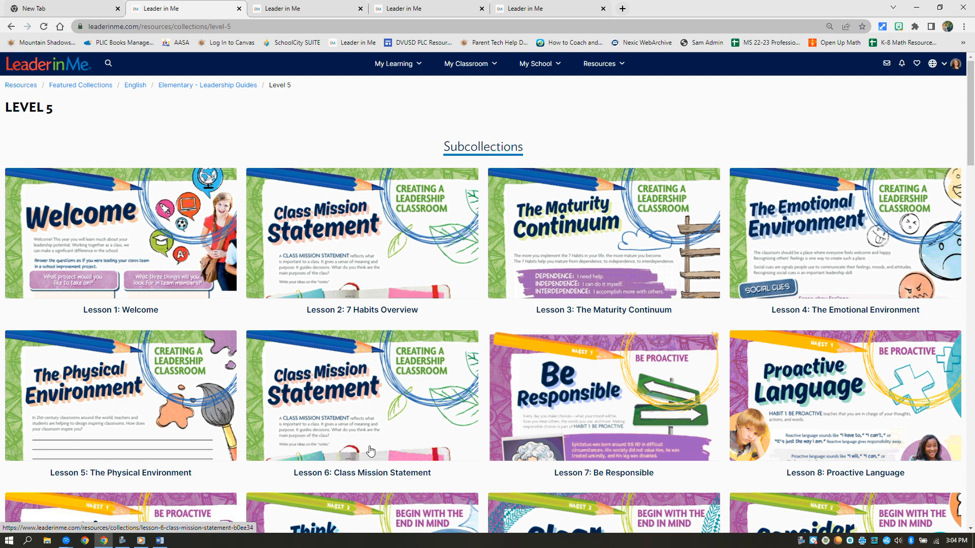
{"action": "mouse_move", "coordinate": [116, 234]}
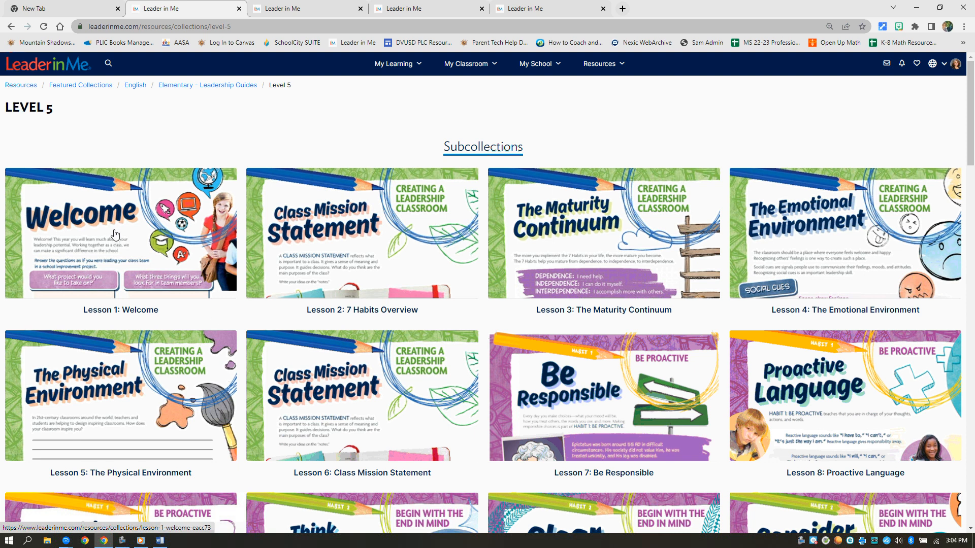
{"action": "mouse_move", "coordinate": [368, 428]}
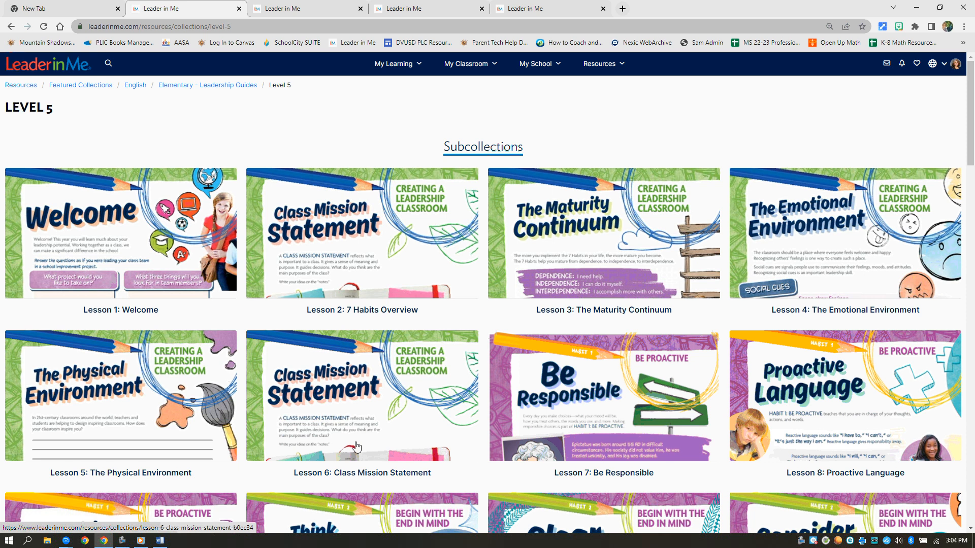
{"action": "mouse_move", "coordinate": [364, 433]}
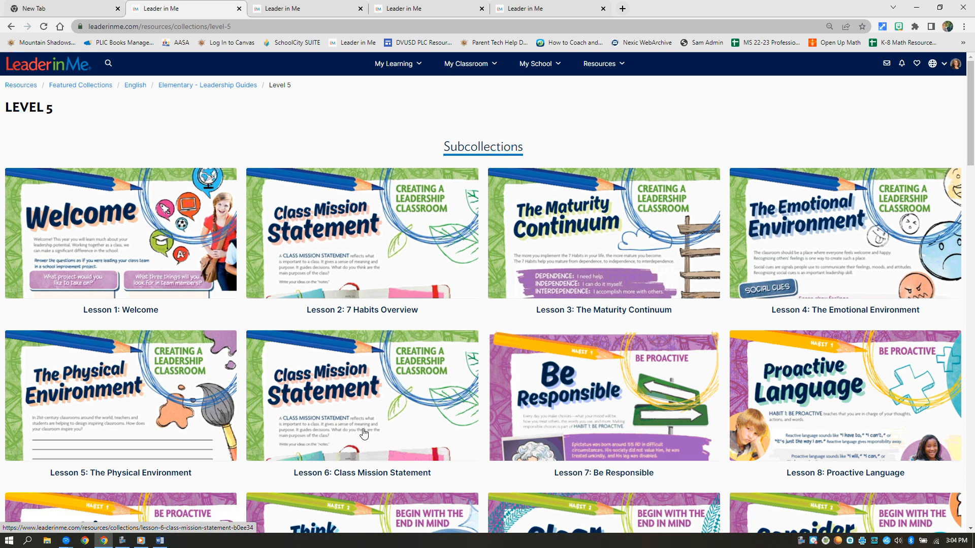
Open the Lesson 6: Class Mission Statement card from the Level 5 collection
{"action": "left_click", "coordinate": [364, 396]}
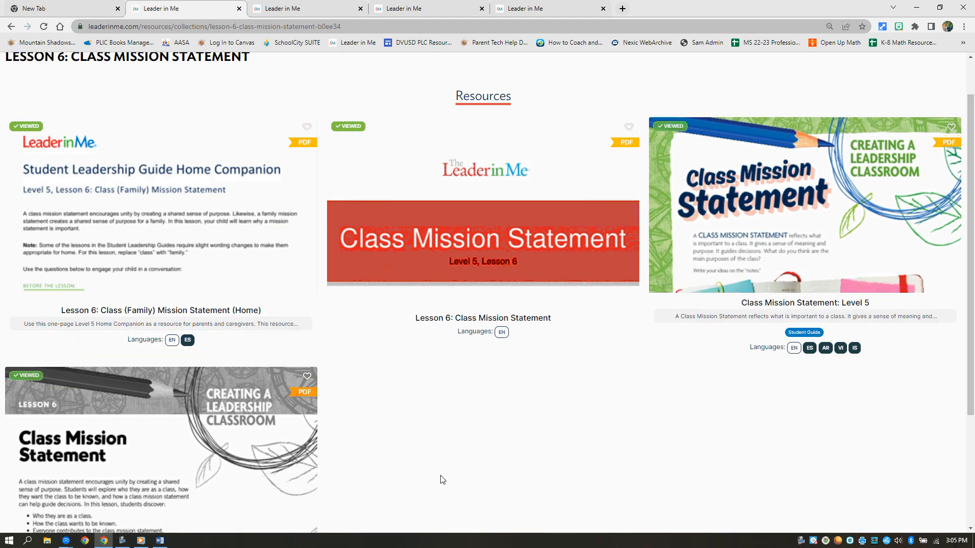
{"action": "mouse_move", "coordinate": [88, 215]}
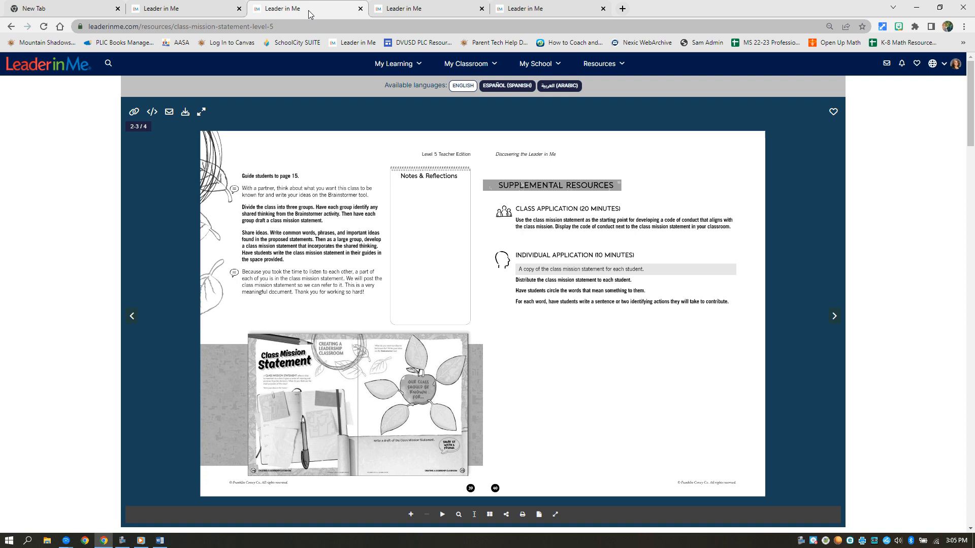
{"action": "mouse_move", "coordinate": [132, 326]}
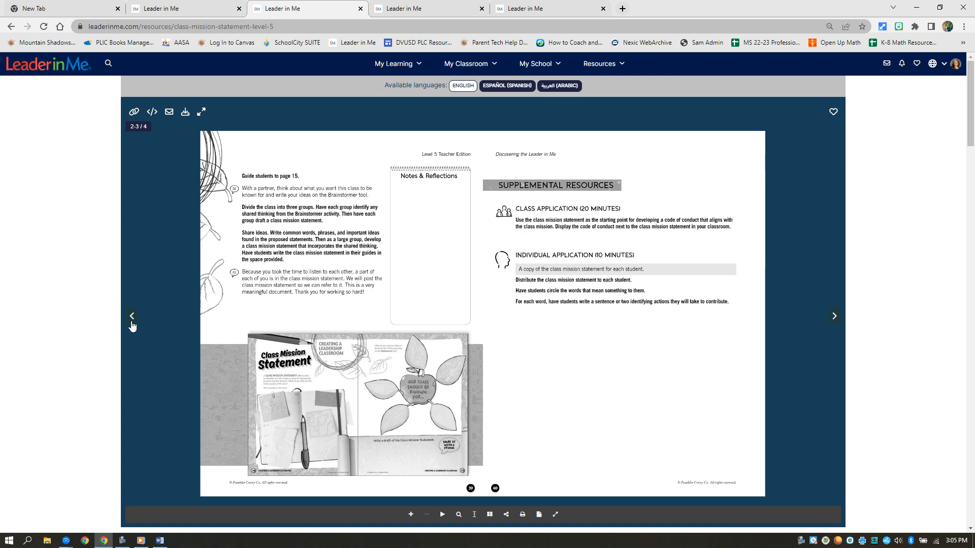
Page back to the first page of the Class Mission Statement teacher guide
{"action": "left_click", "coordinate": [132, 316]}
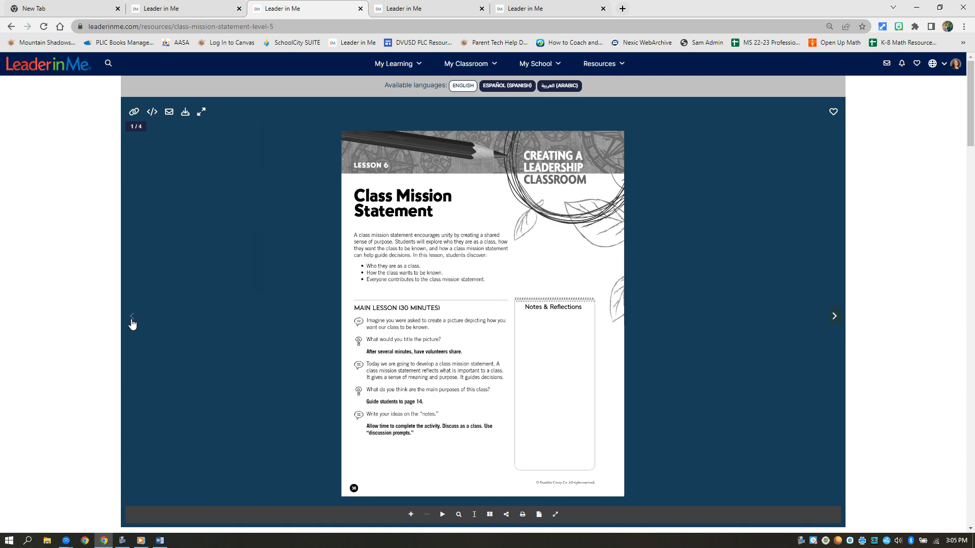
{"action": "mouse_move", "coordinate": [168, 324]}
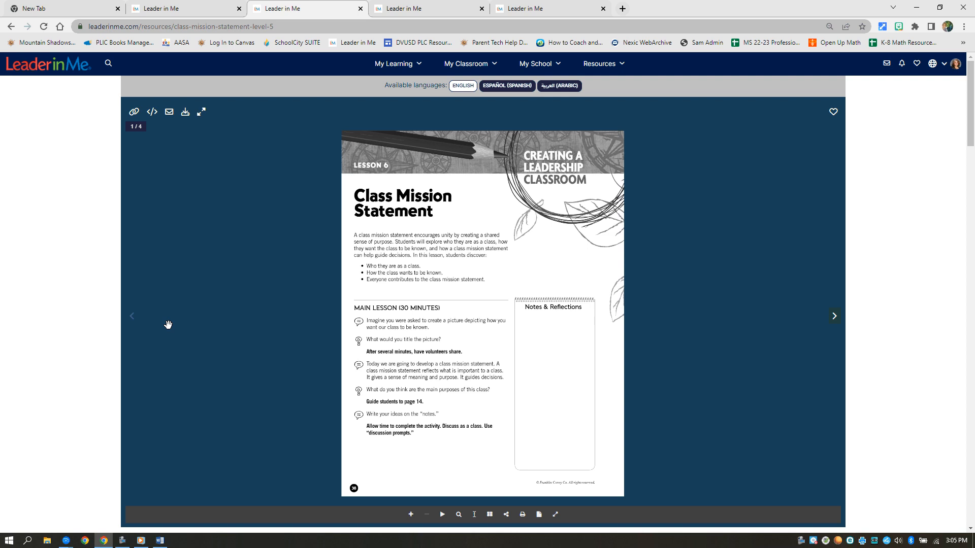
{"action": "mouse_move", "coordinate": [422, 360]}
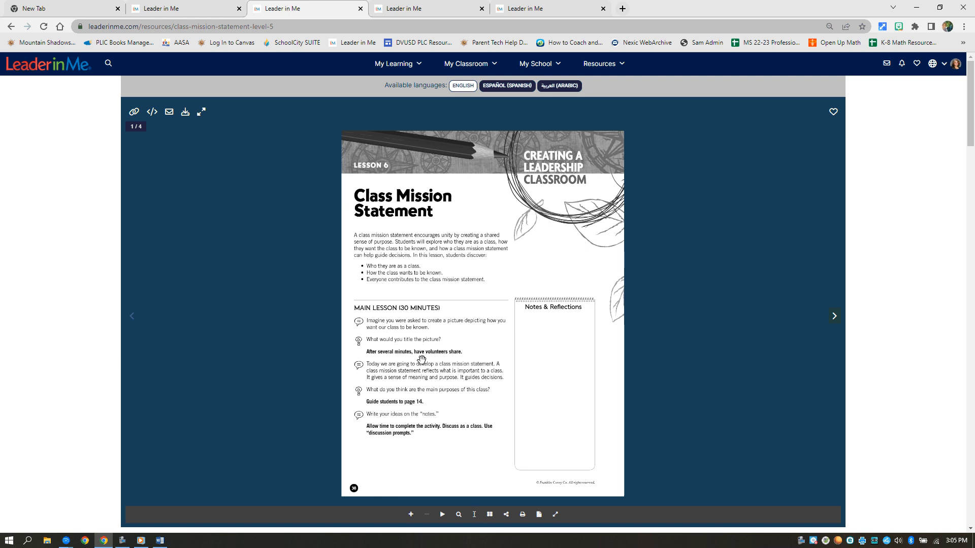
{"action": "mouse_move", "coordinate": [372, 409]}
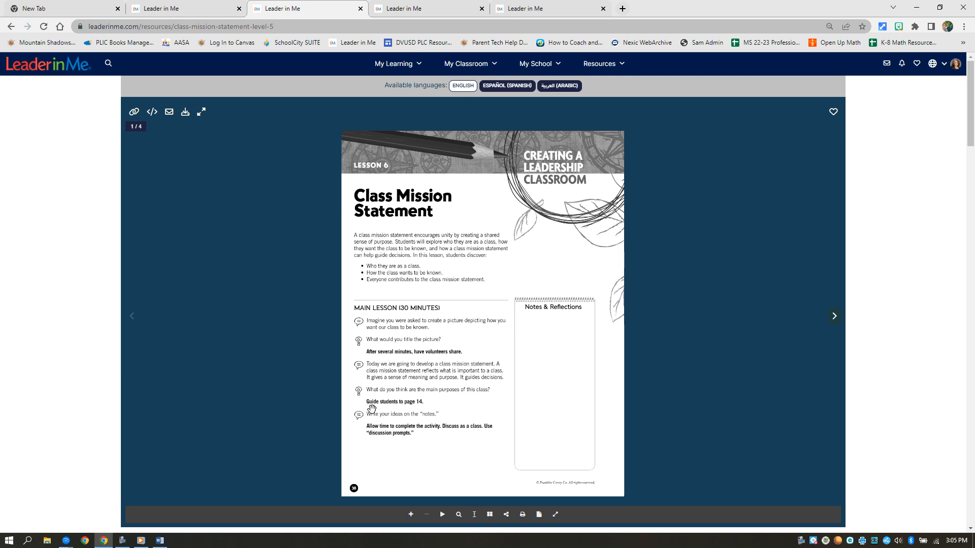
{"action": "mouse_move", "coordinate": [548, 9]}
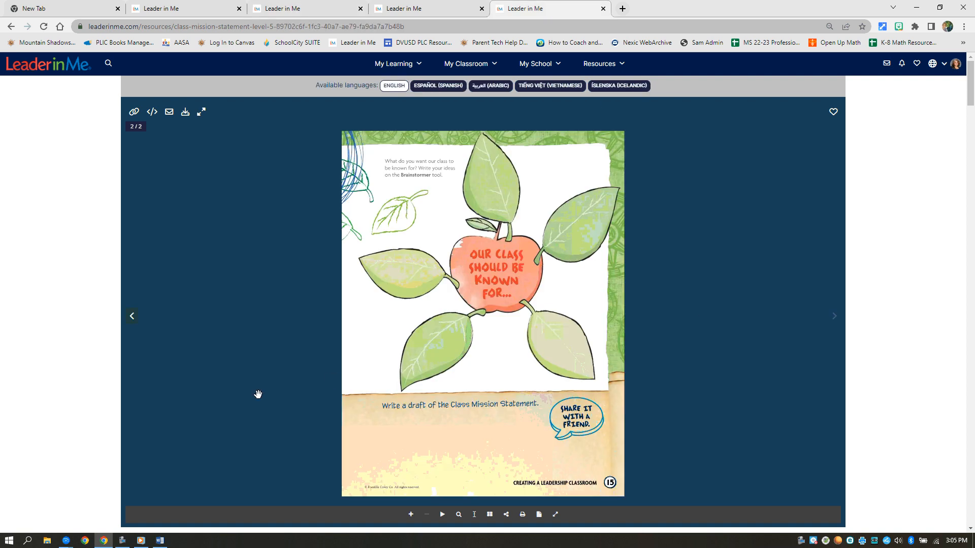
Return to the student guide's first page, page back through the slides, then scroll
{"action": "left_click", "coordinate": [132, 316]}
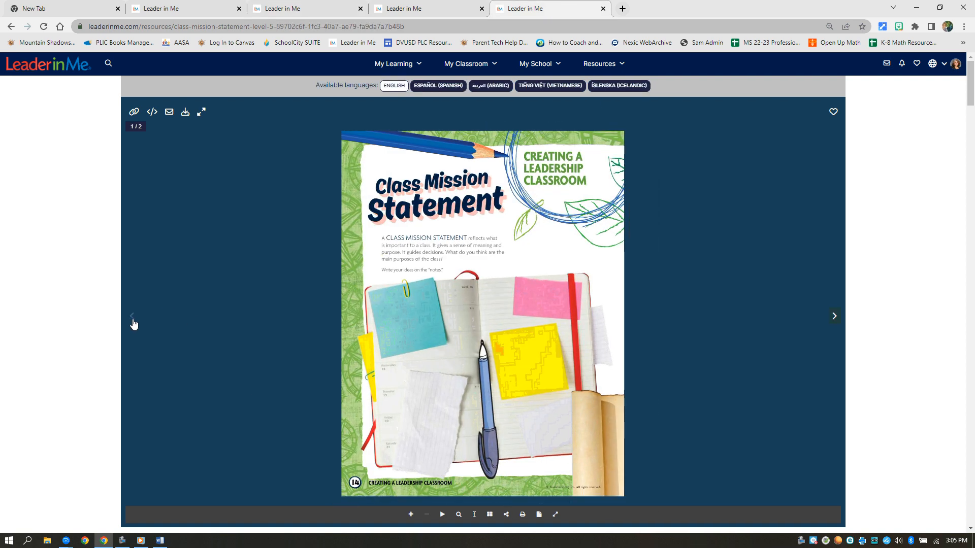
{"action": "left_click", "coordinate": [152, 111]}
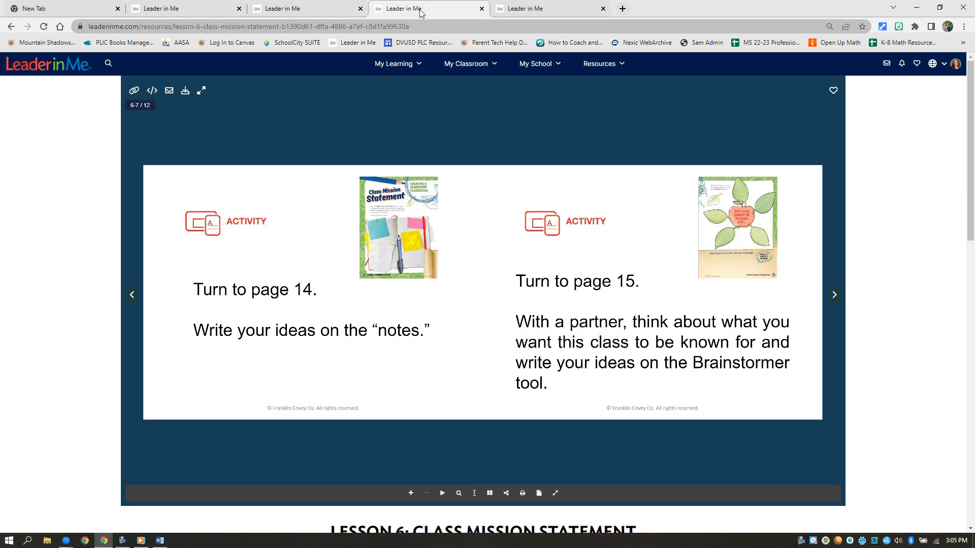
{"action": "mouse_move", "coordinate": [131, 300]}
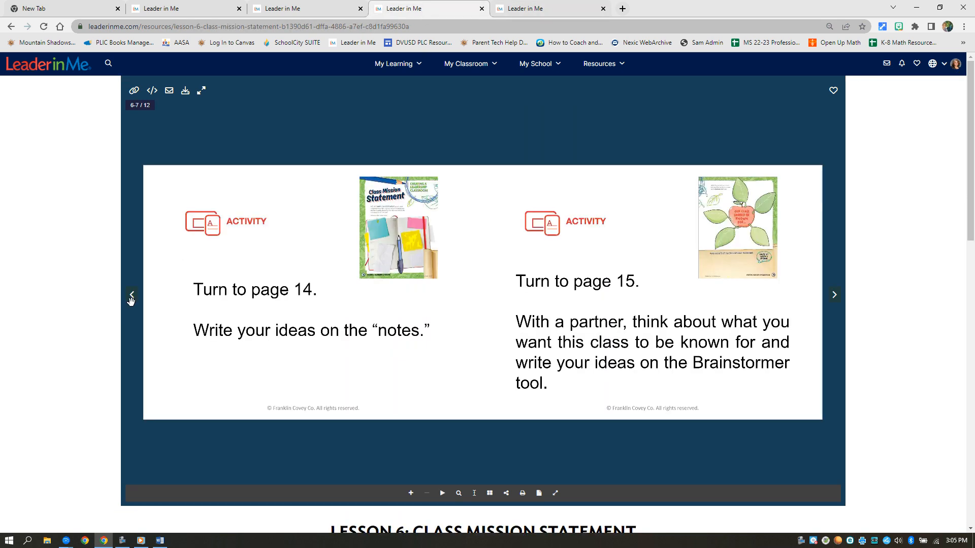
{"action": "left_click", "coordinate": [132, 296]}
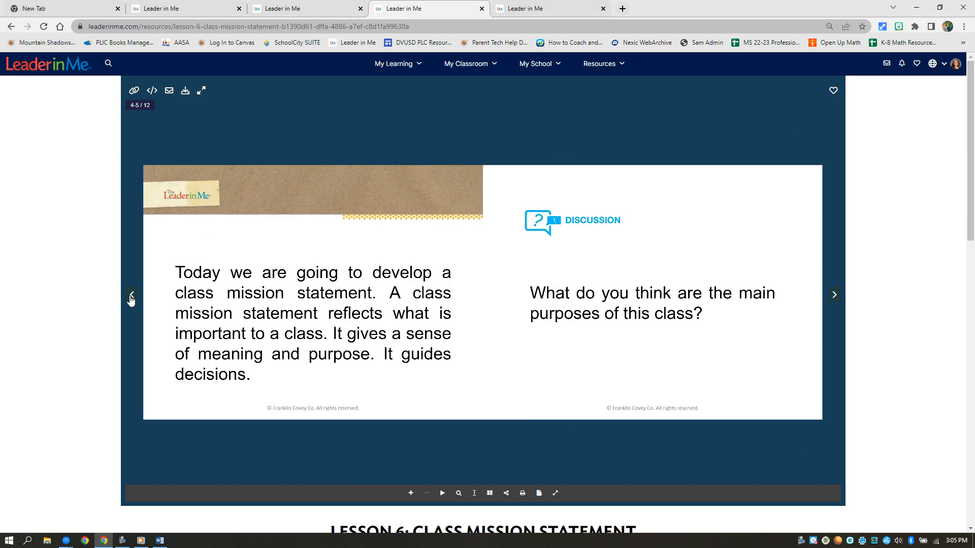
{"action": "left_click", "coordinate": [131, 295]}
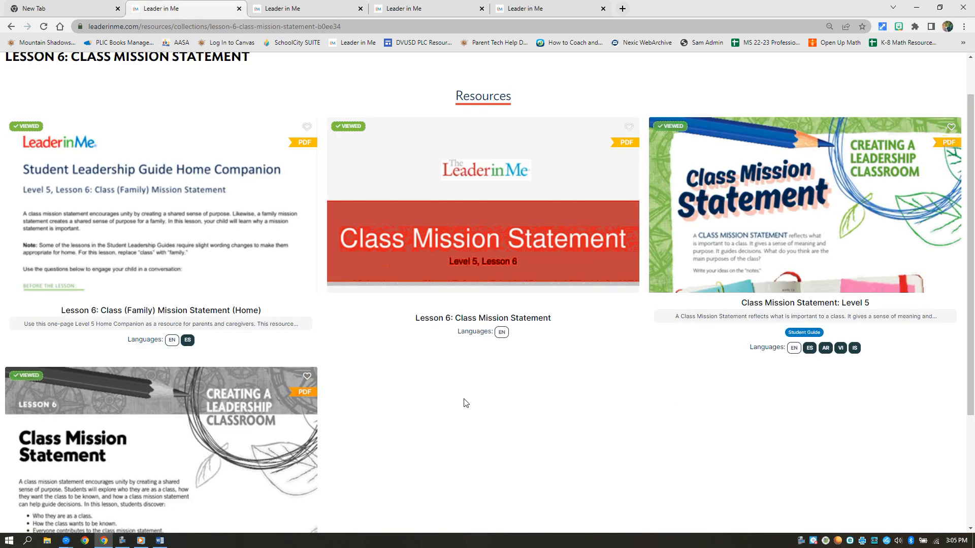
{"action": "scroll", "scroll_direction": "down", "scroll_amount": 3}
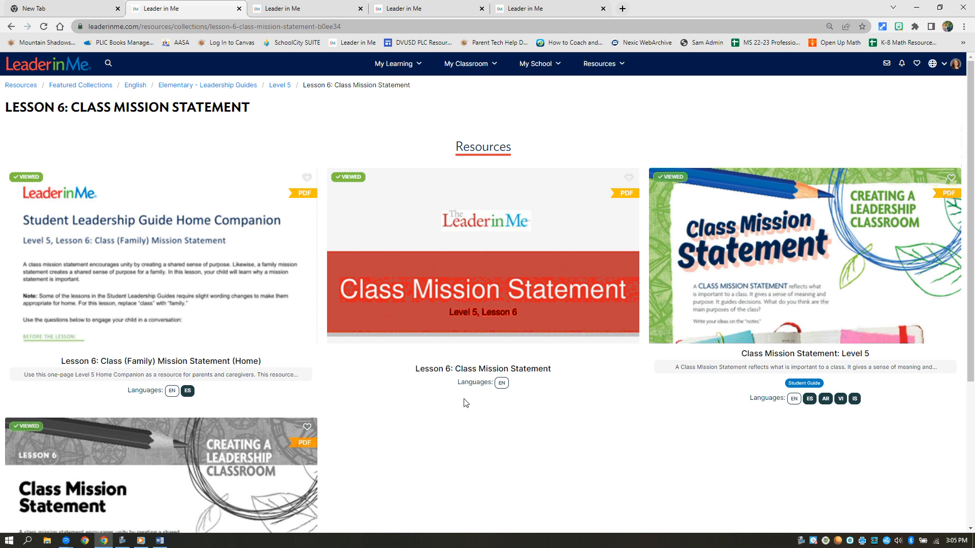
{"action": "mouse_move", "coordinate": [416, 406]}
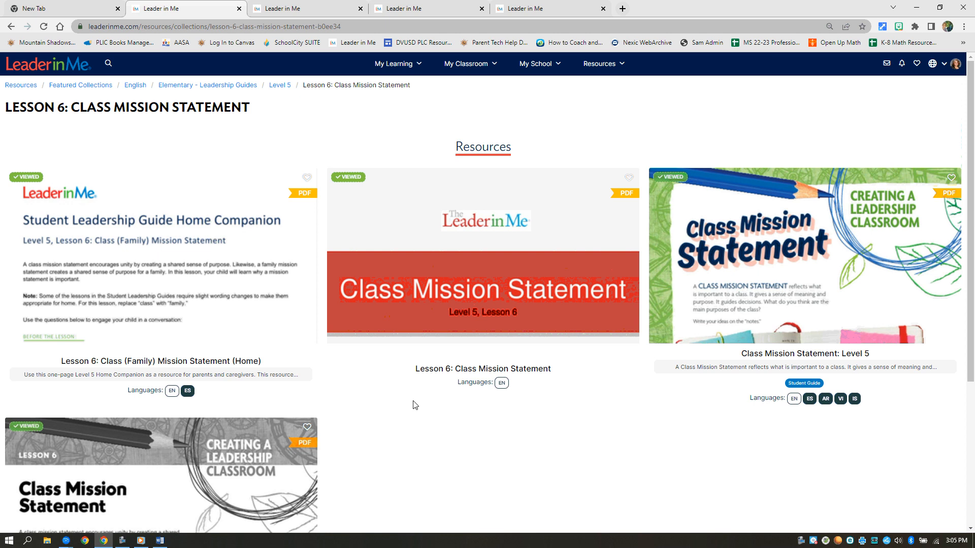